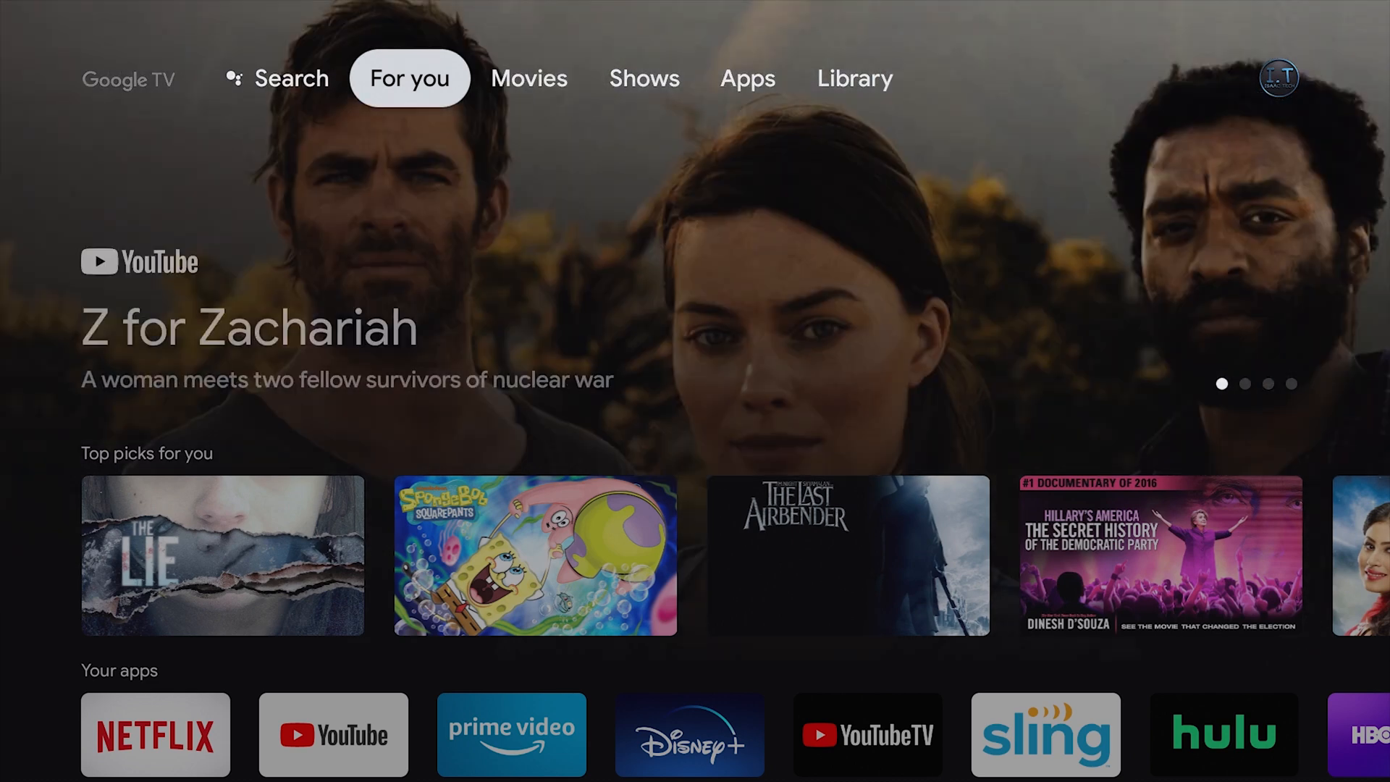
# Browse the Search, For you and Apps tabs, ending on the empty Library tab.
pyautogui.click(276, 78)
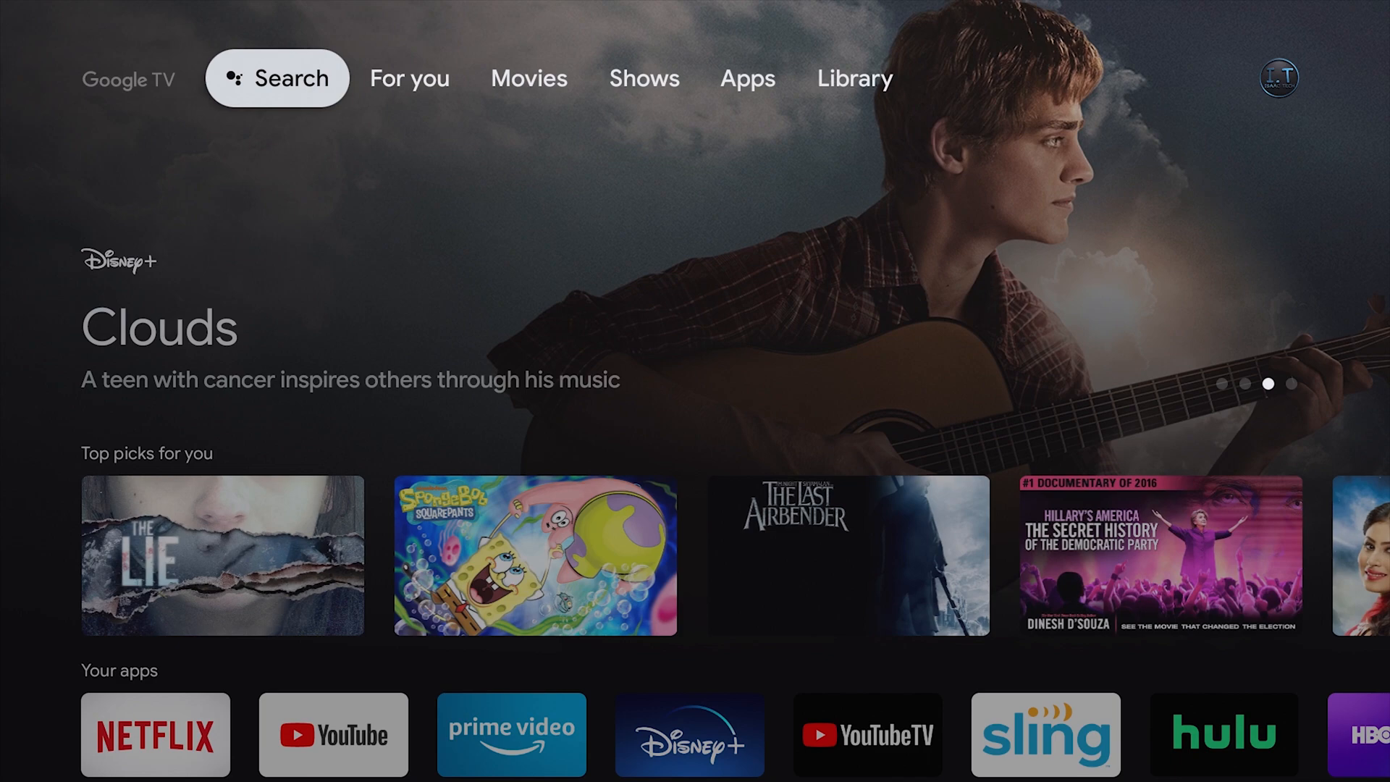
pyautogui.click(409, 78)
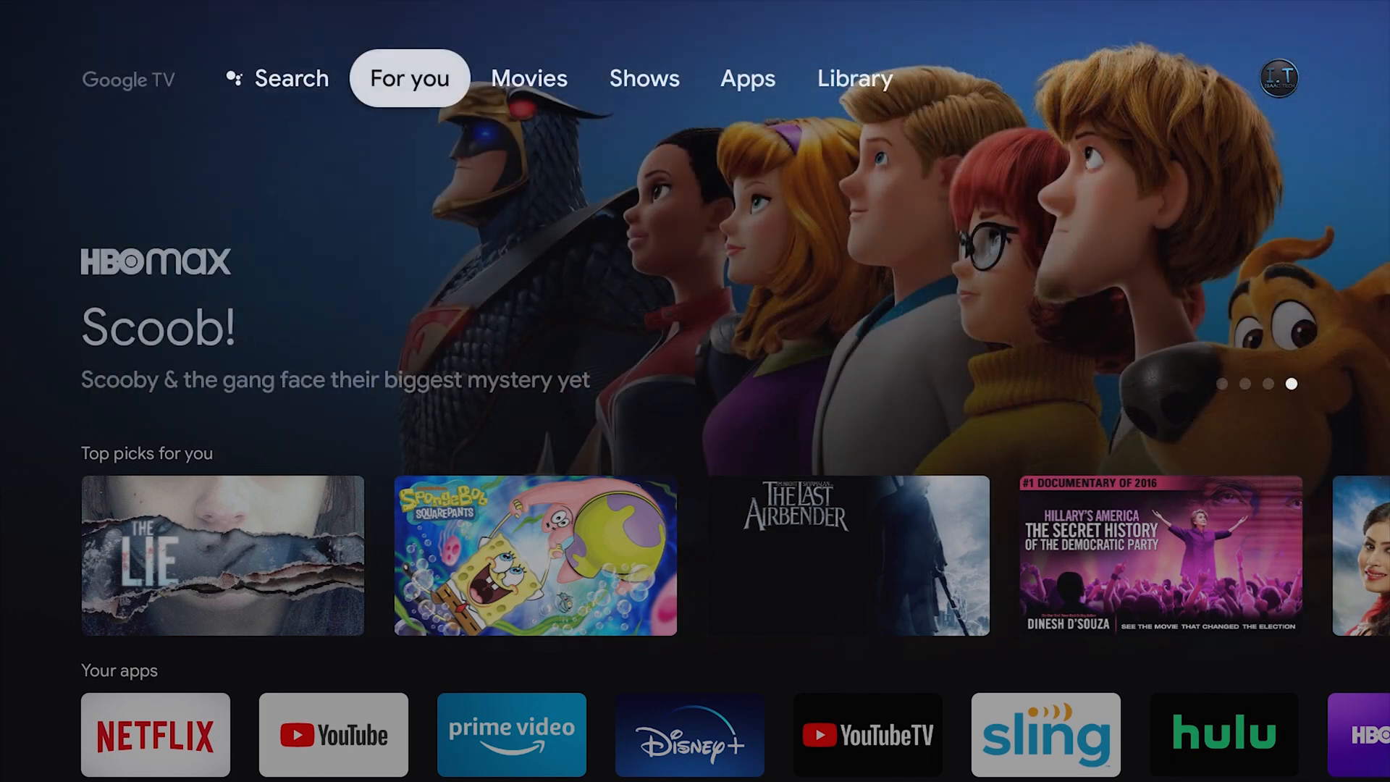
pyautogui.click(748, 78)
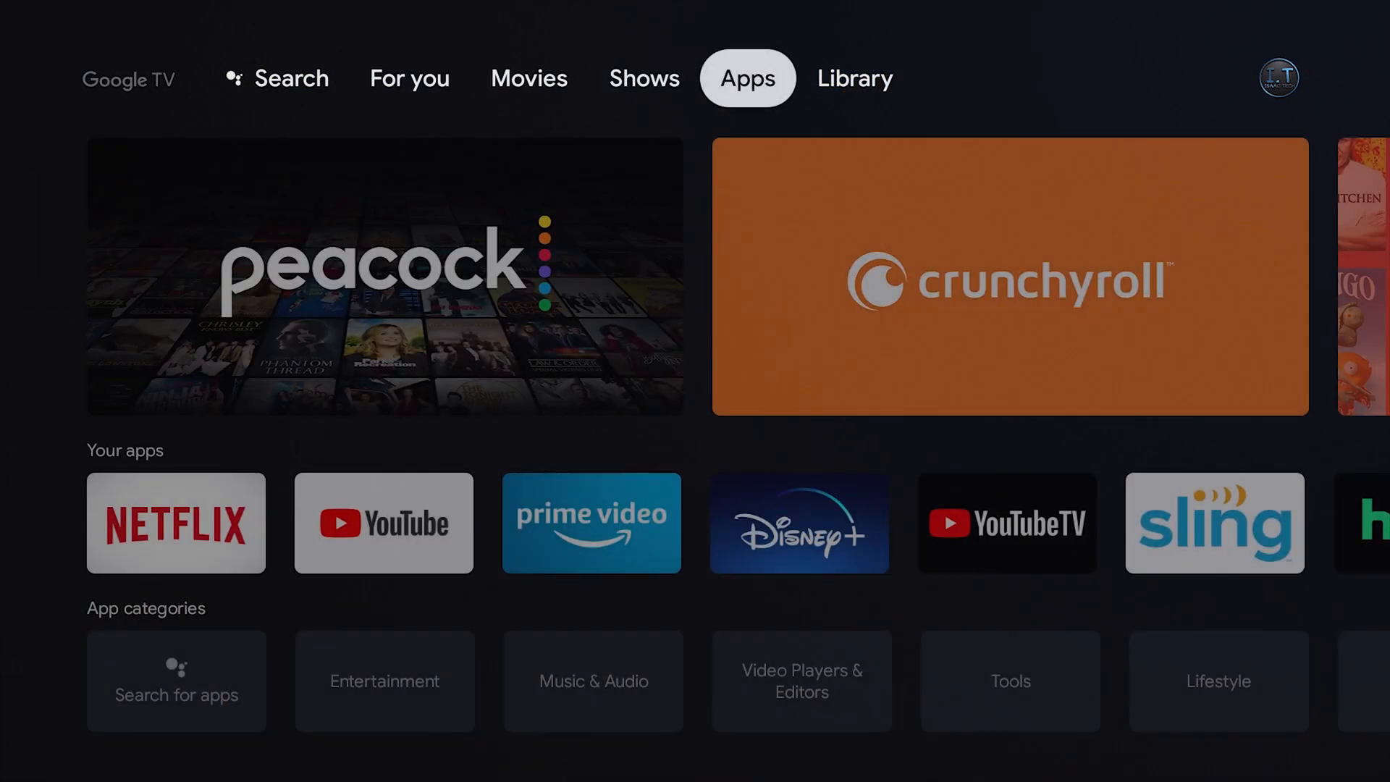
pyautogui.click(854, 78)
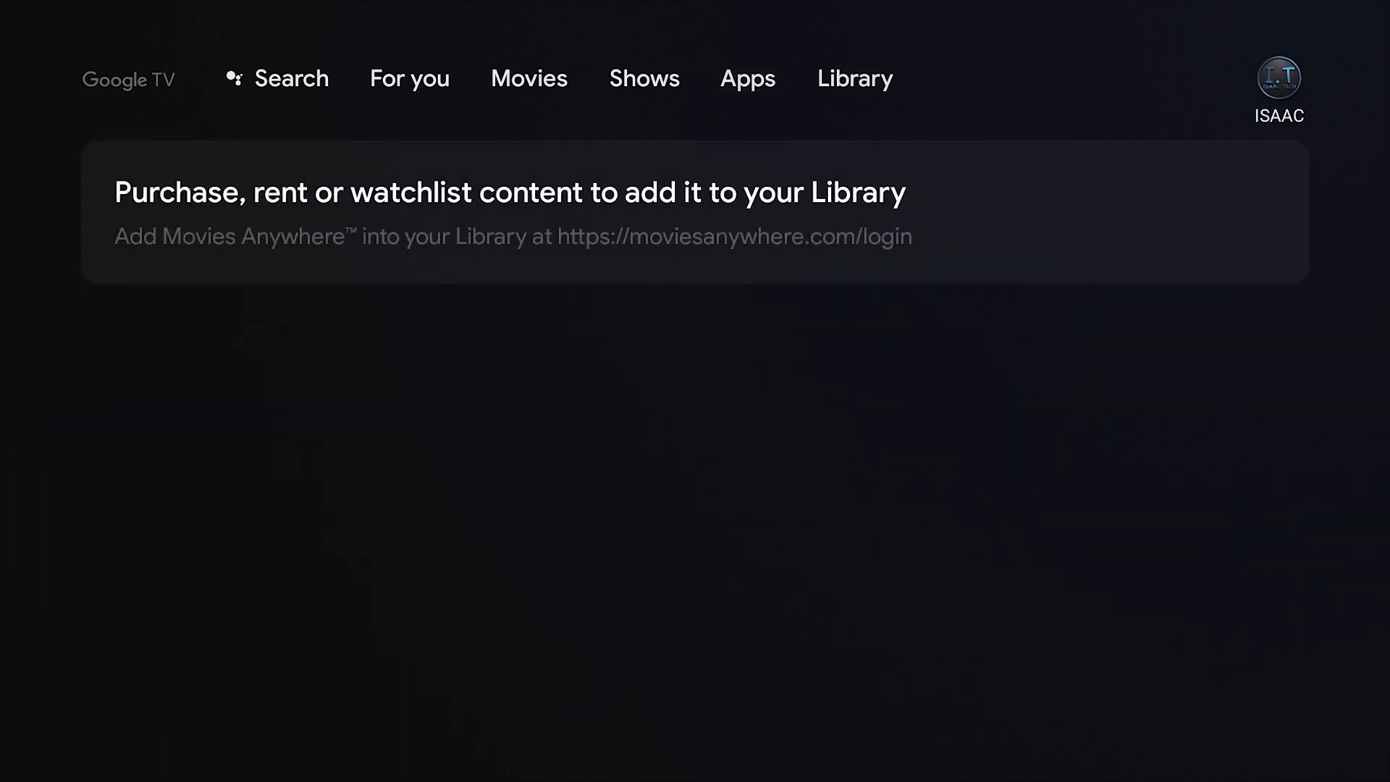
# Open Settings from the profile panel and go into the System menu.
pyautogui.click(1279, 76)
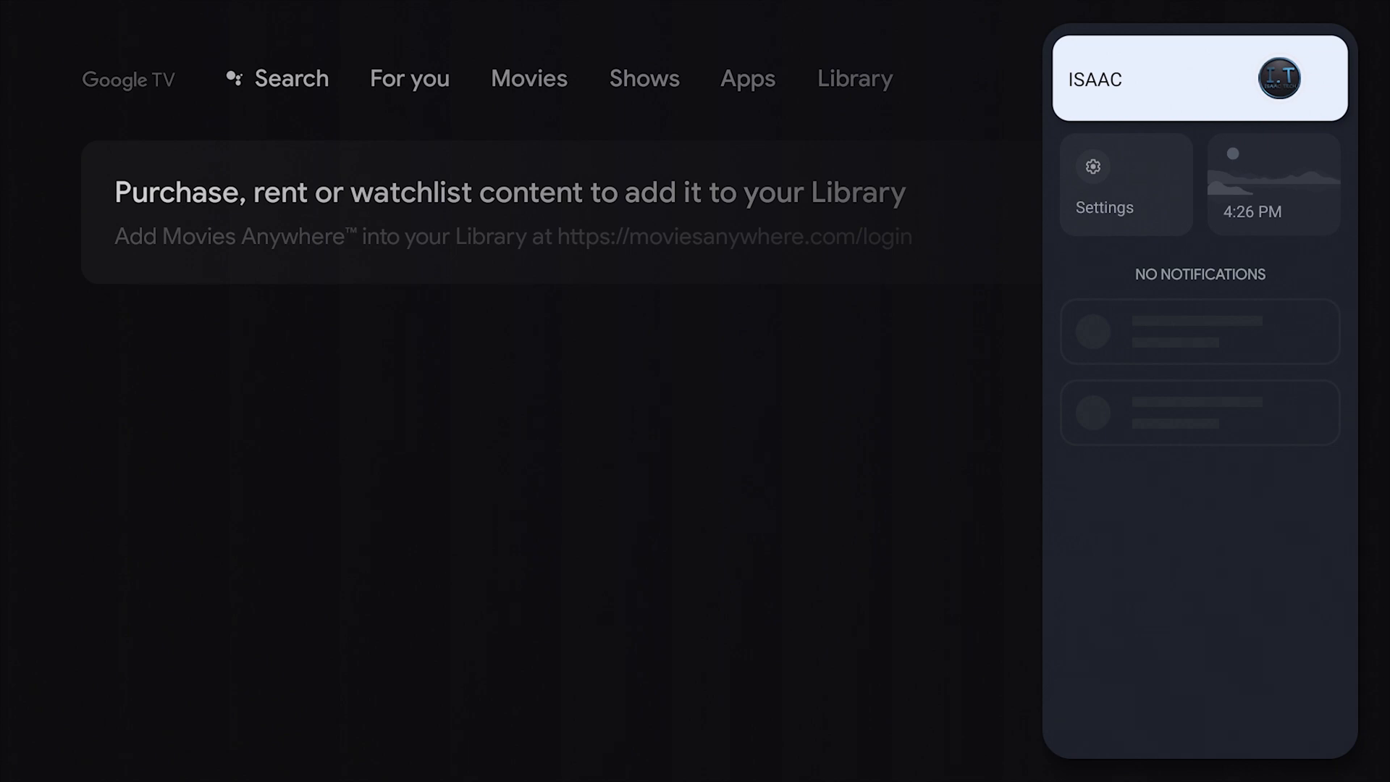
pyautogui.moveTo(1126, 183)
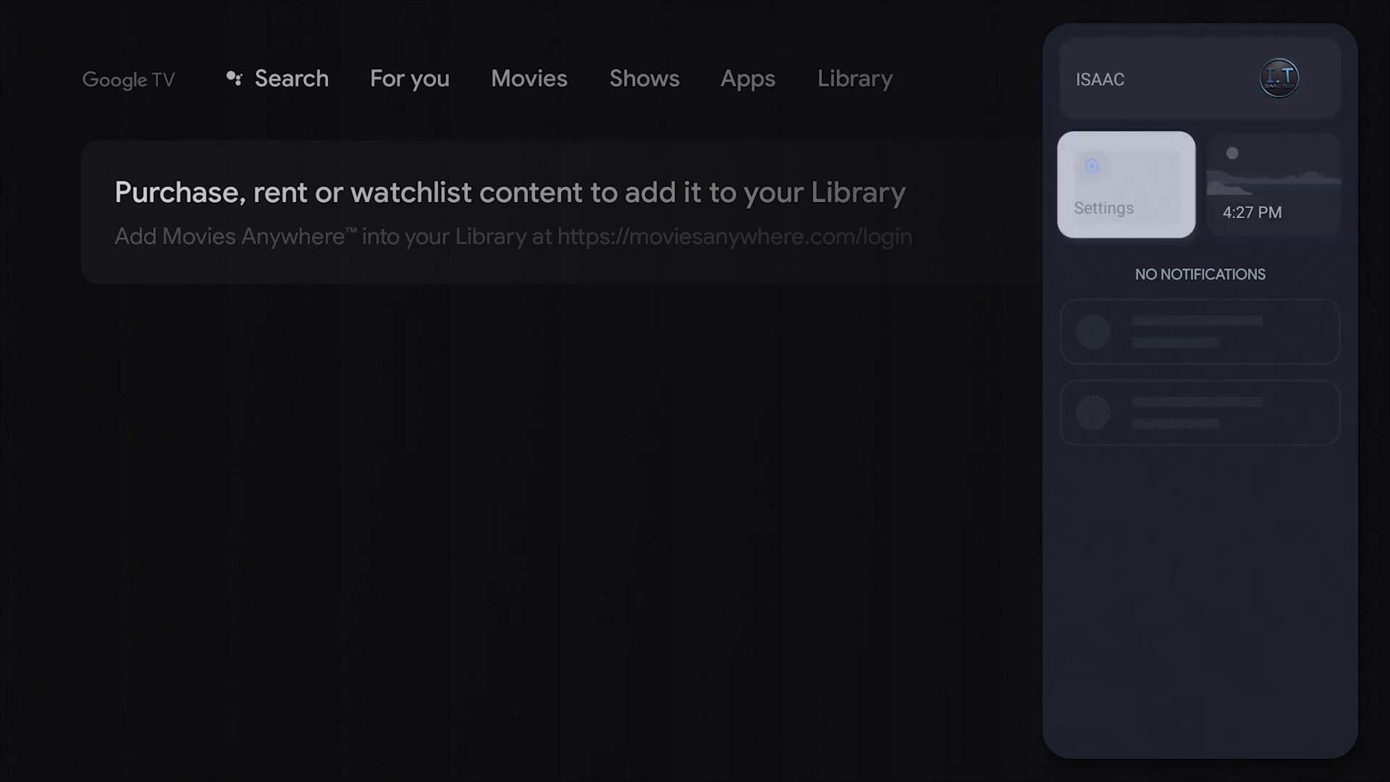
pyautogui.moveTo(1126, 184)
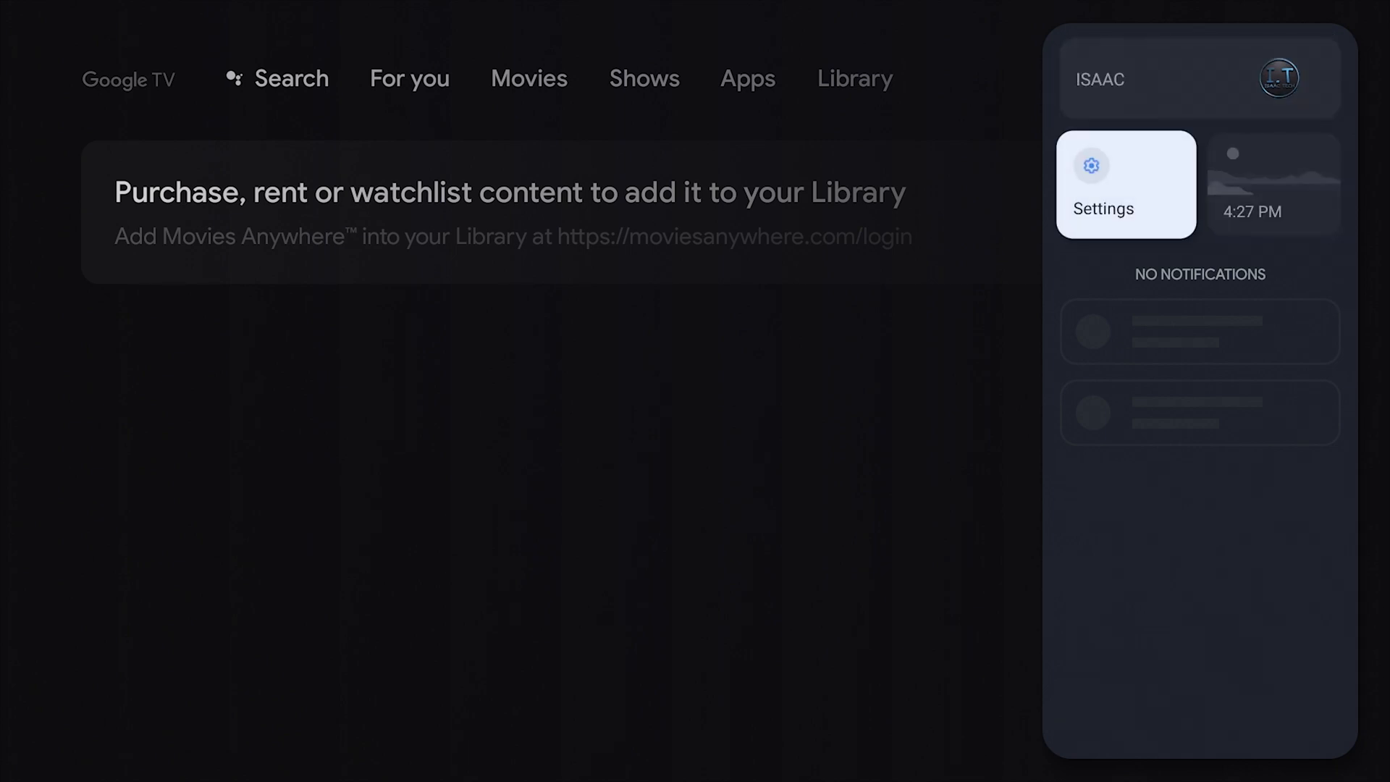
pyautogui.click(1126, 183)
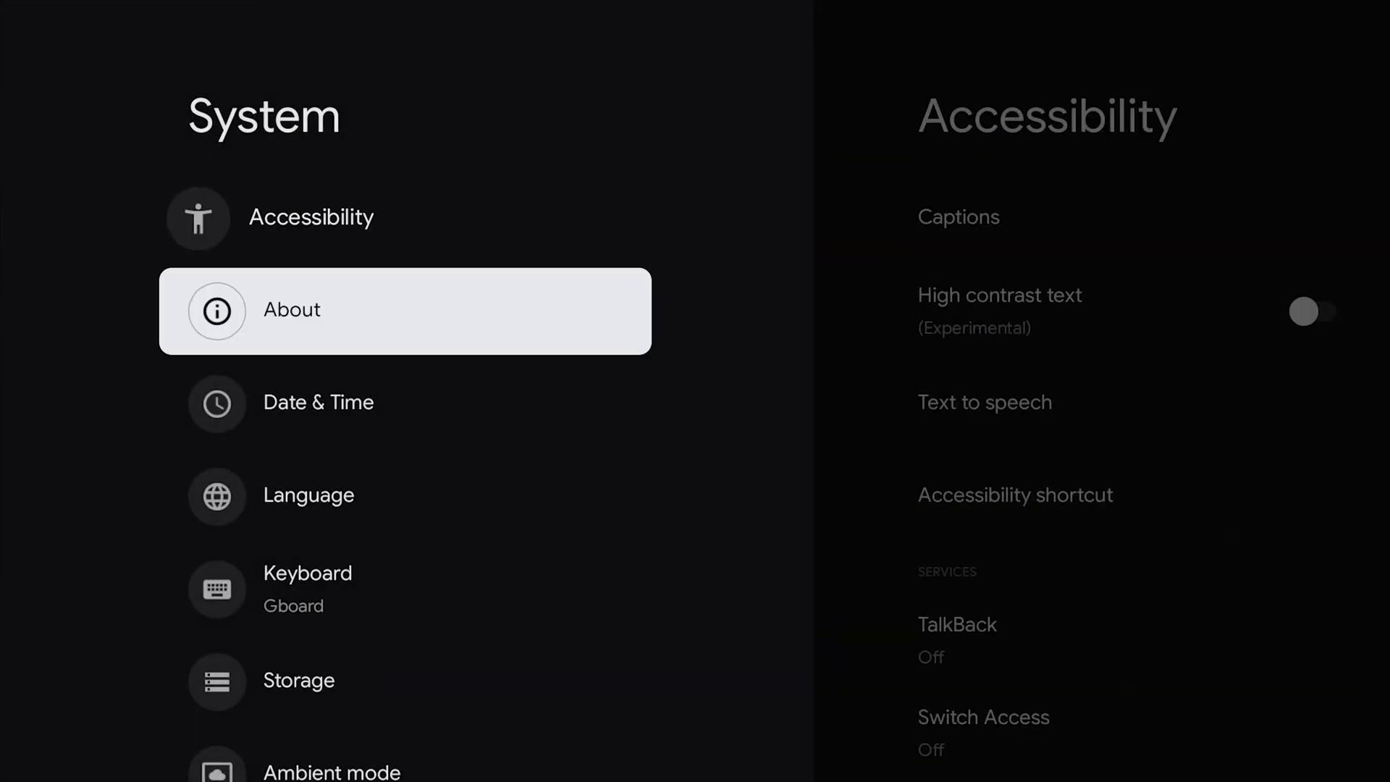
# Open About > System update to see the ready-to-install 56.08 MB update.
pyautogui.click(404, 311)
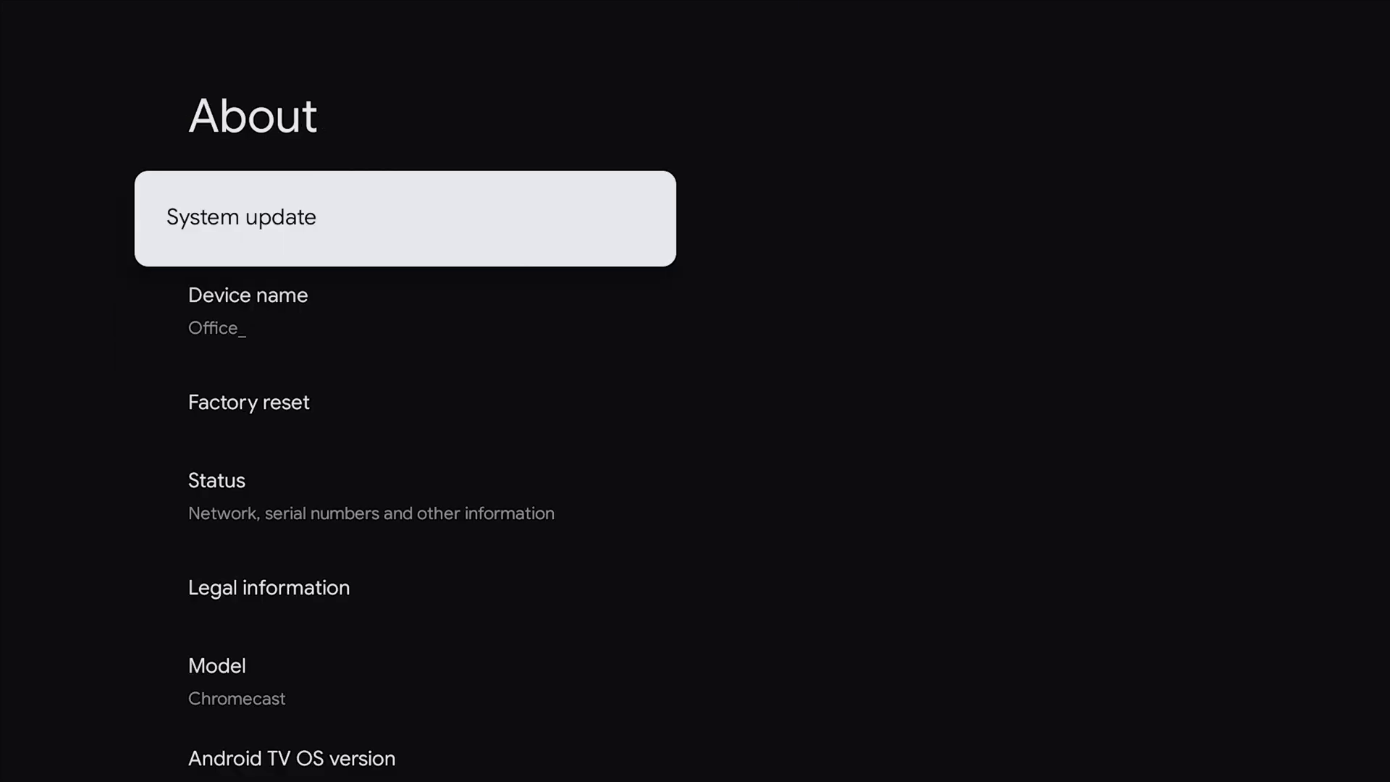
pyautogui.click(404, 218)
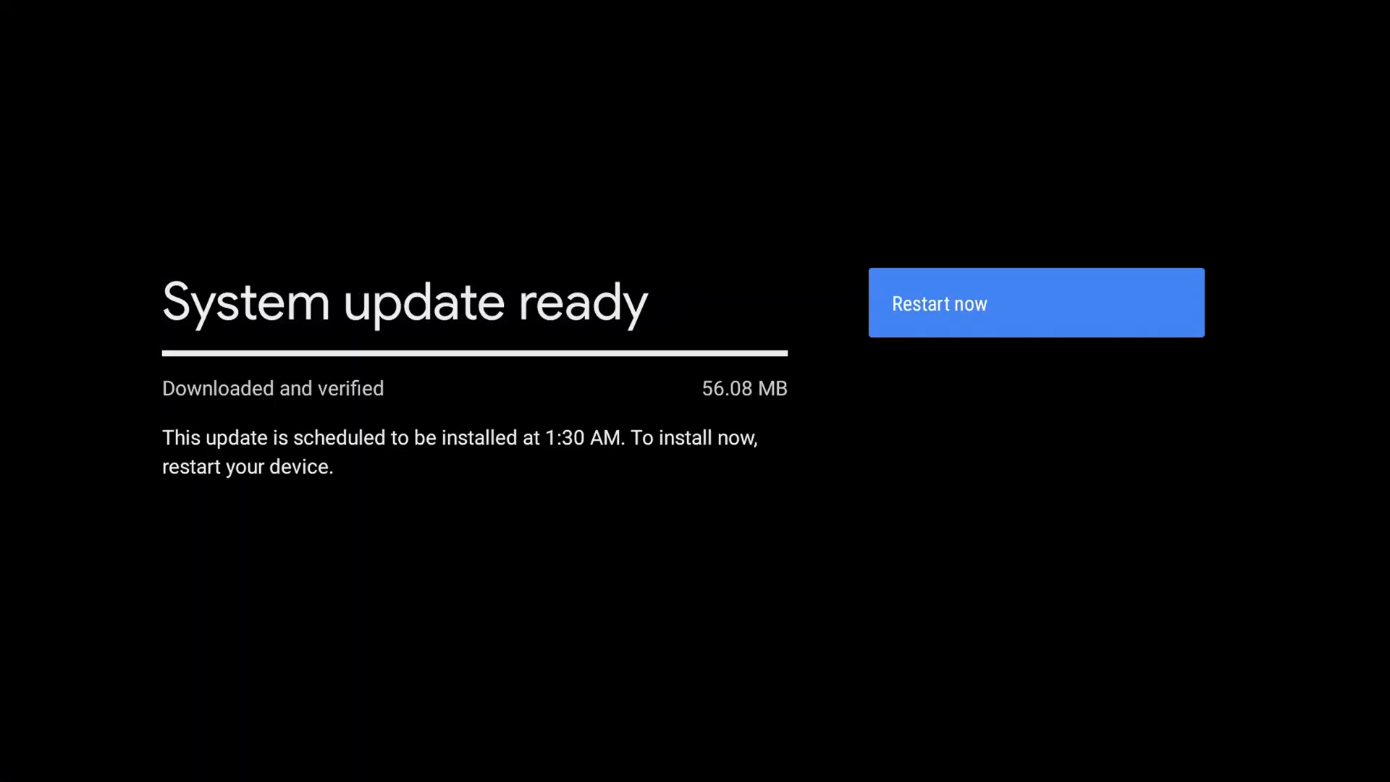
# Restart now to install the update, then reopen Settings from the profile panel.
pyautogui.click(1034, 301)
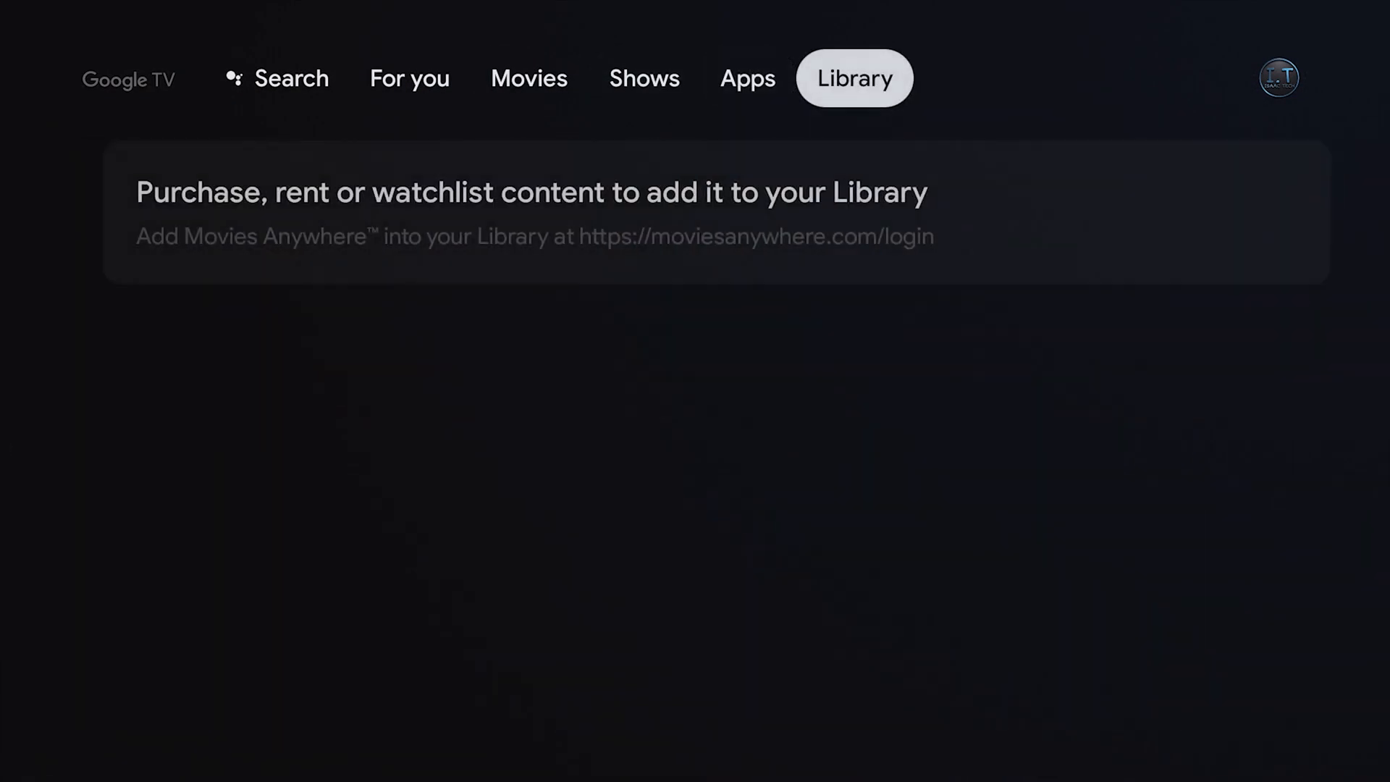
pyautogui.moveTo(1280, 78)
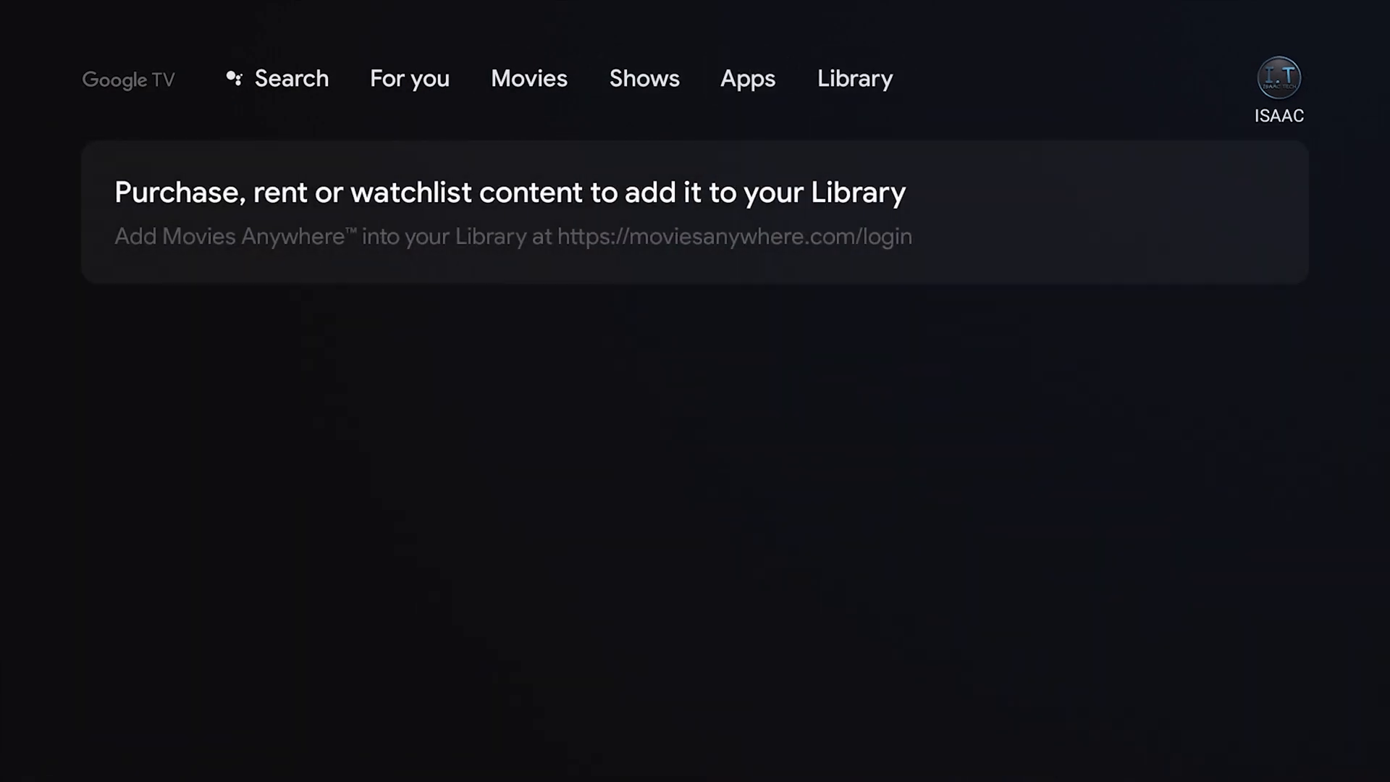
pyautogui.click(1279, 75)
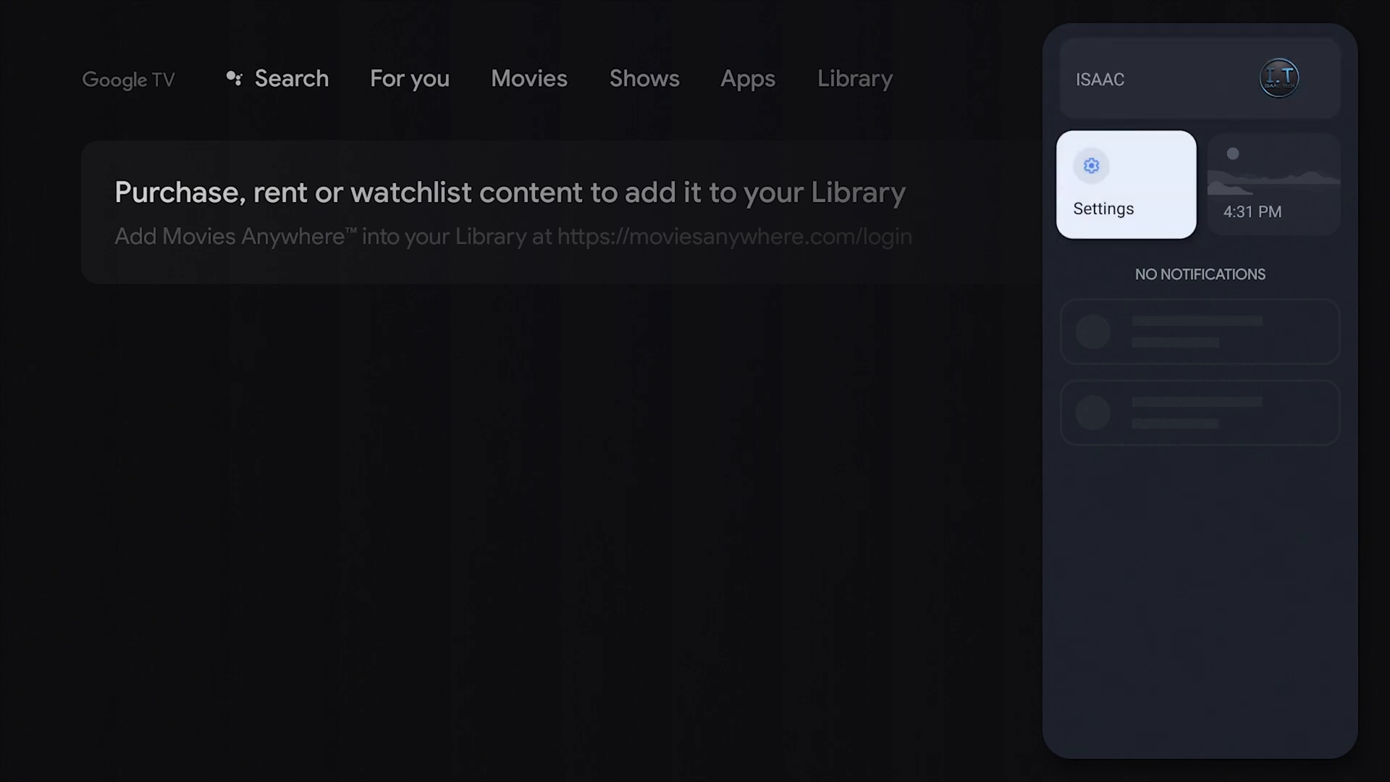
pyautogui.click(1126, 183)
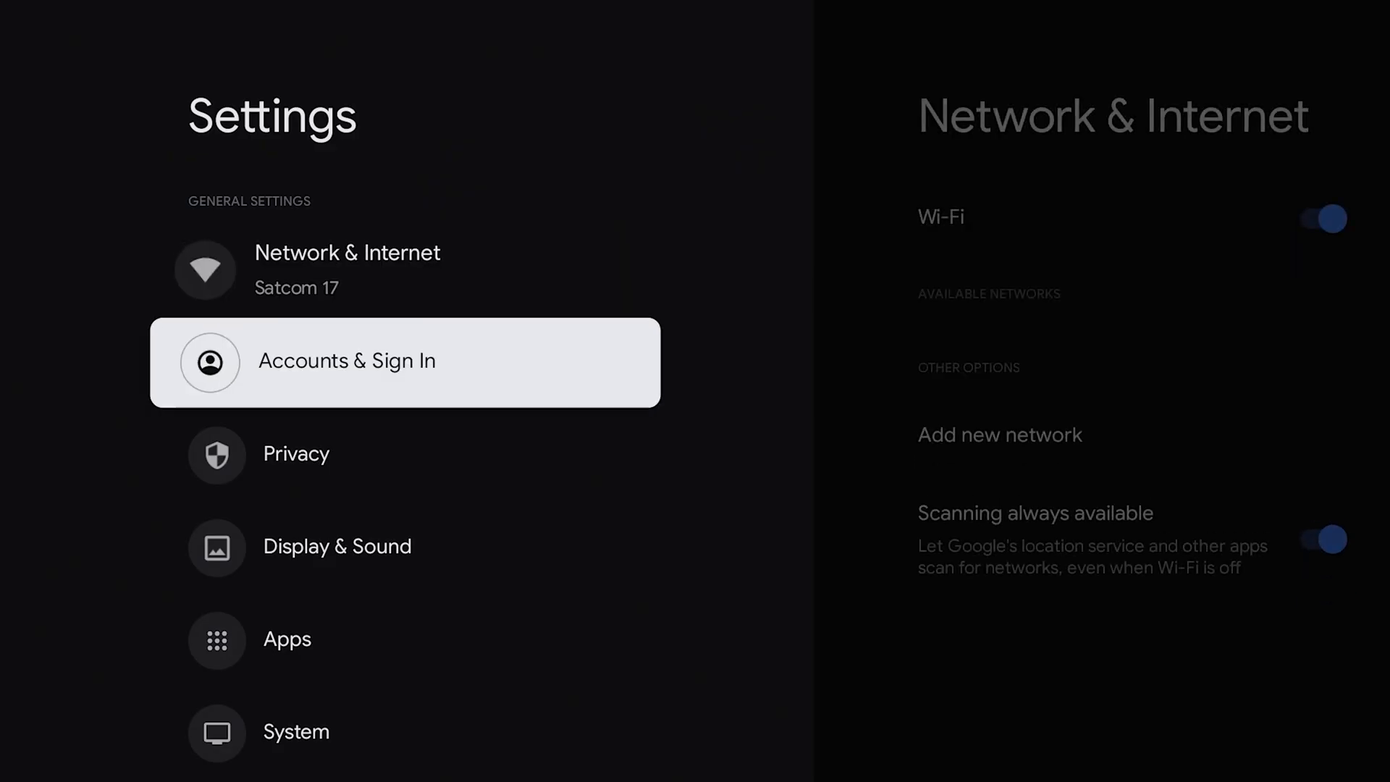
# Scroll to System in Settings and open its About page.
pyautogui.scroll(-3)
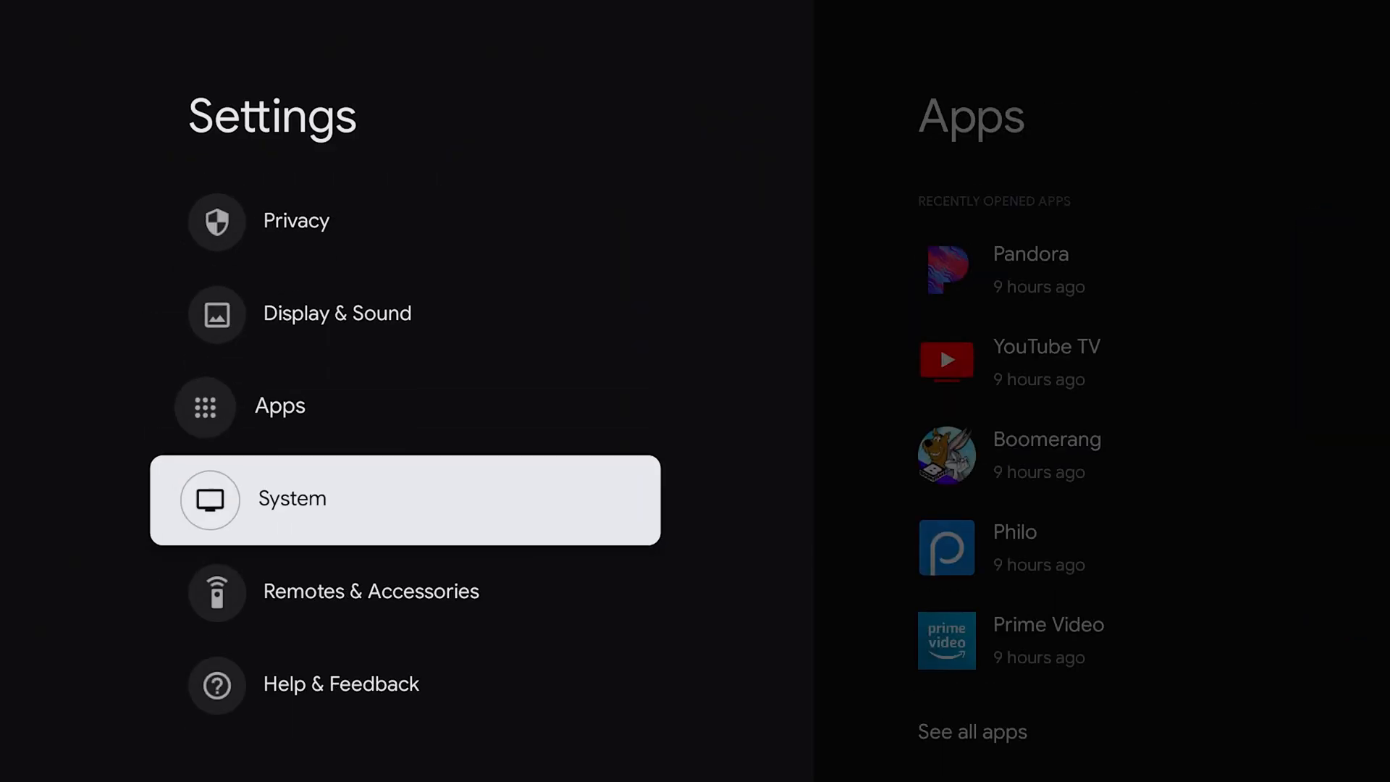
pyautogui.click(291, 497)
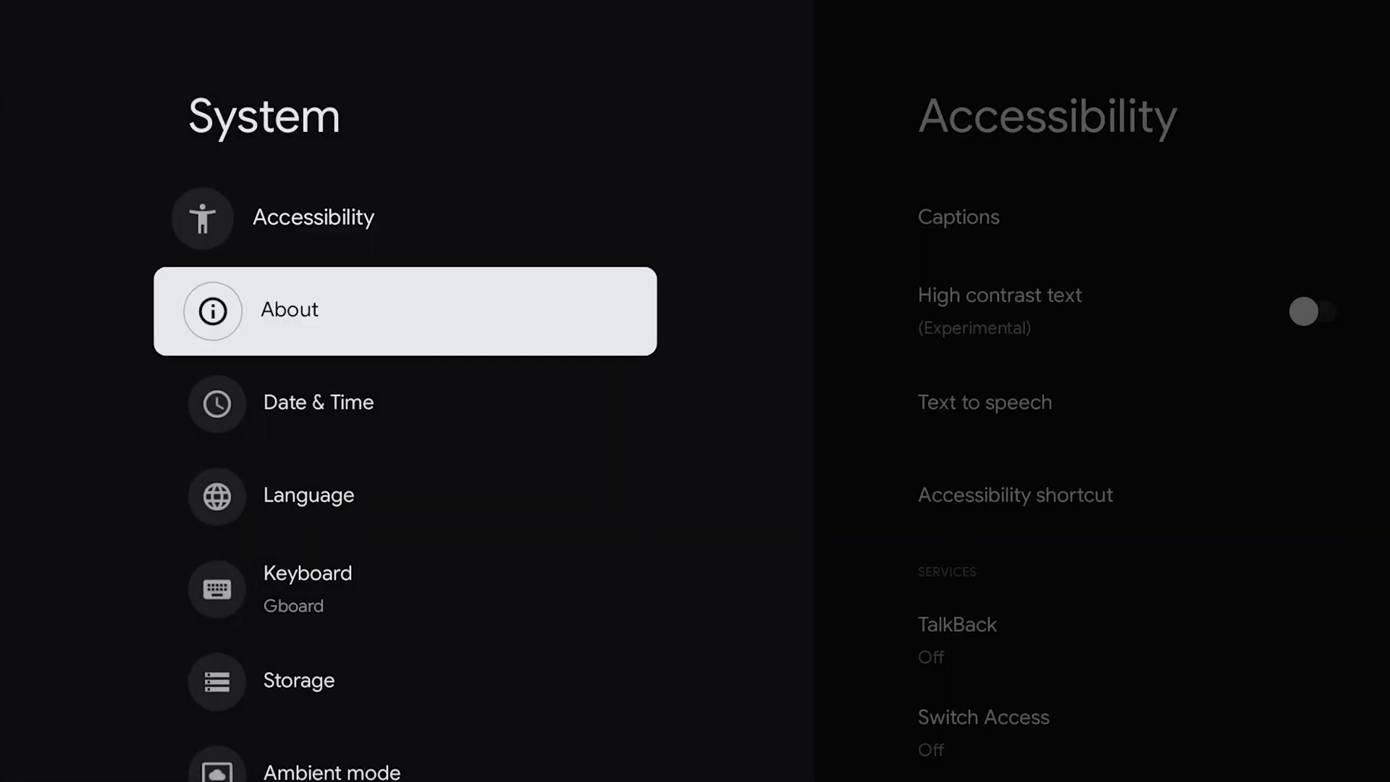
pyautogui.click(404, 310)
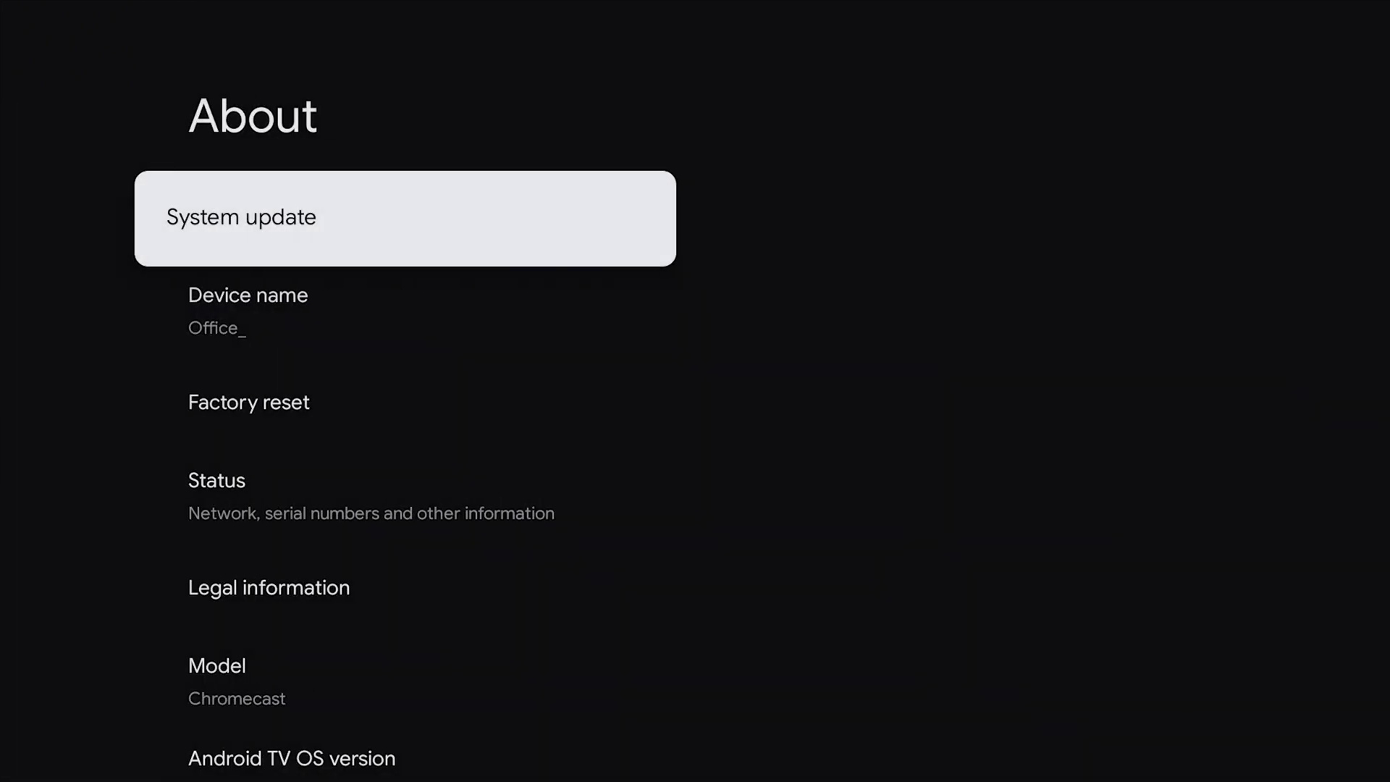